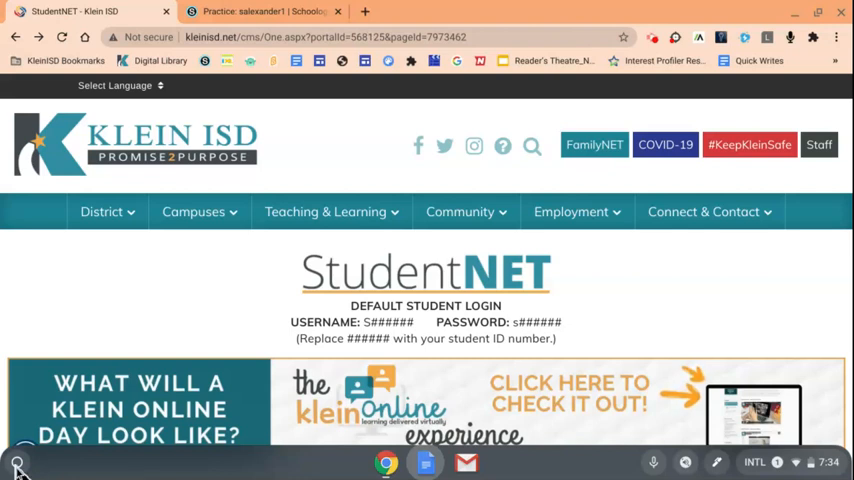
Bring up the ChromeOS launcher over the StudentNET page
left_click(16, 462)
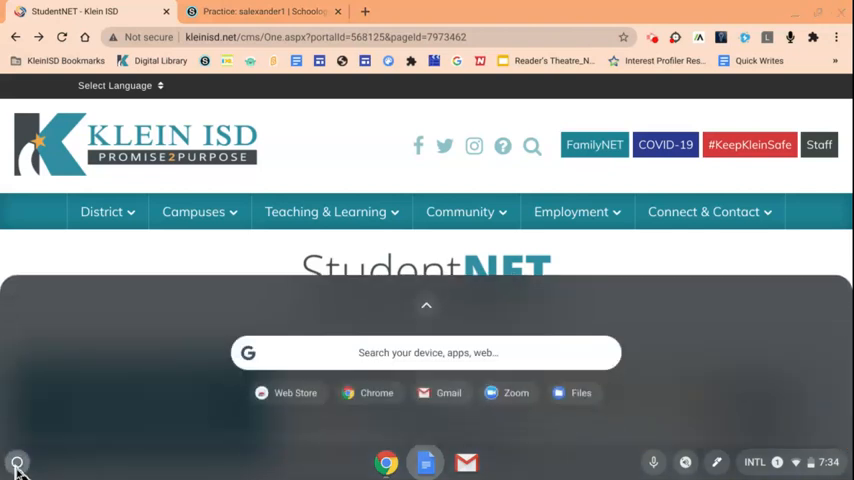
mouse_move(70, 466)
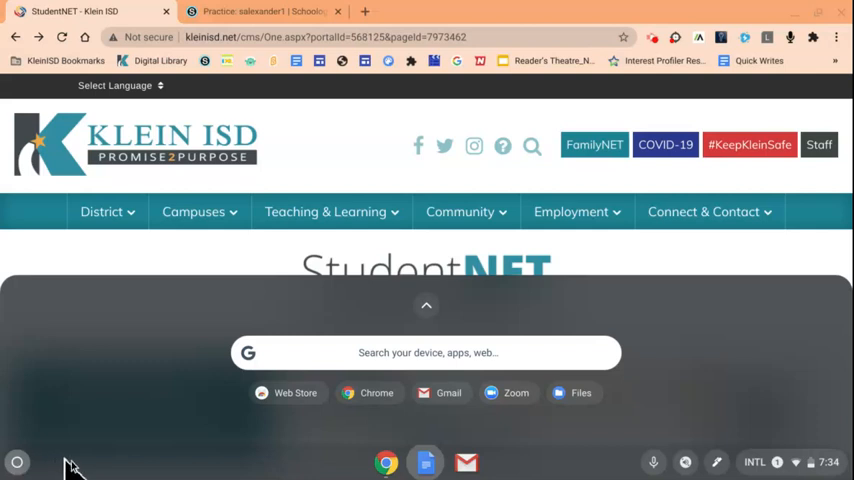
mouse_move(296, 410)
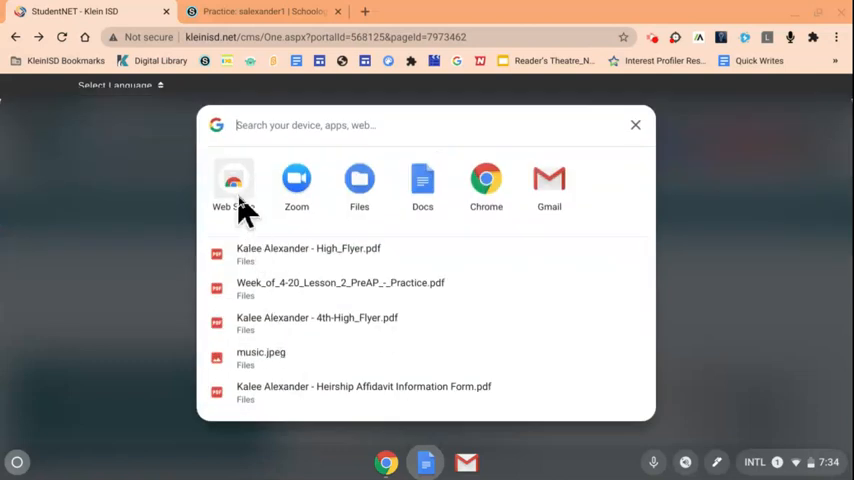
Find 'Kami' in the Chrome Web Store and add the extension to Chrome
left_click(234, 184)
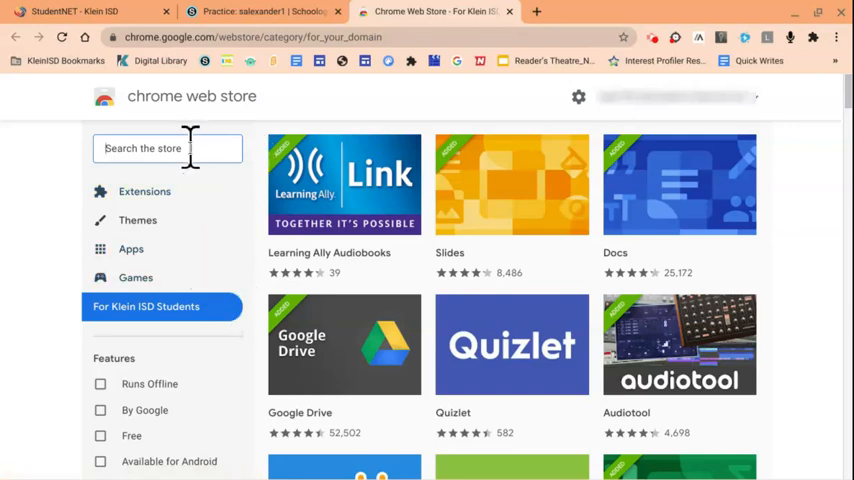
type("Kami")
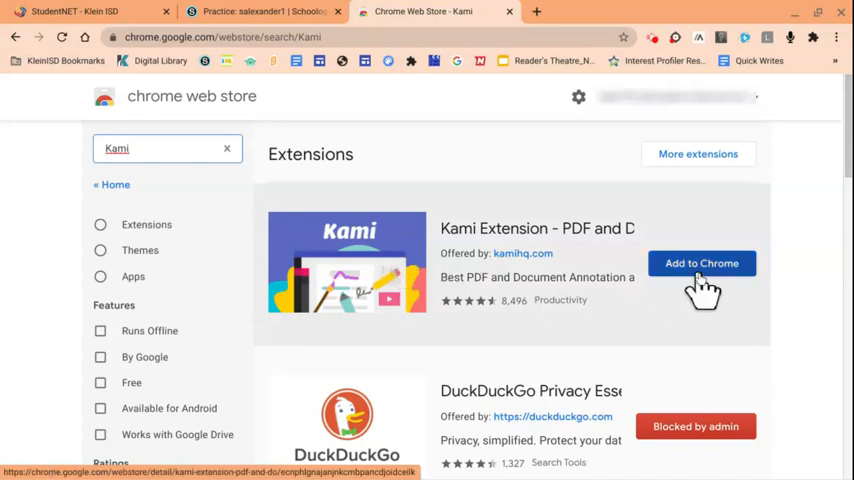
left_click(700, 264)
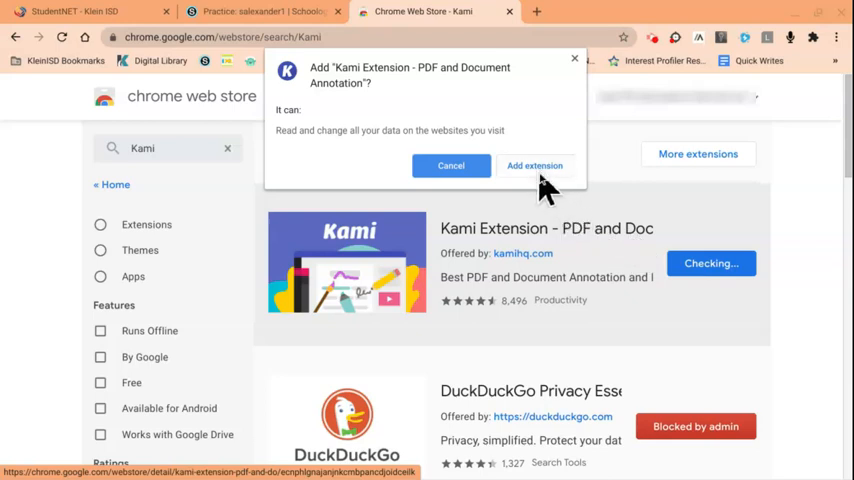
left_click(534, 164)
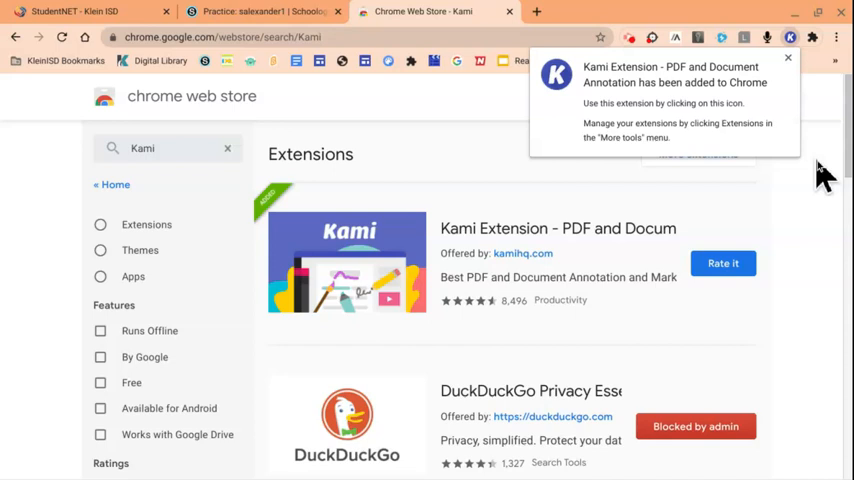
mouse_move(792, 44)
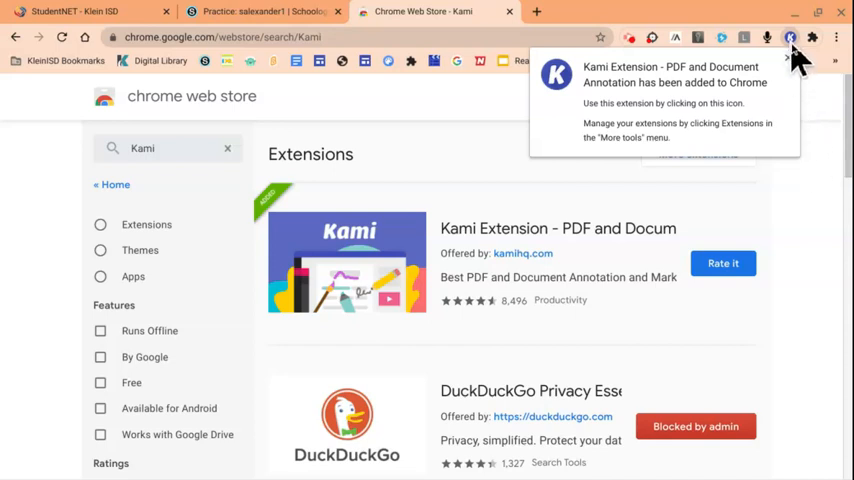
mouse_move(792, 38)
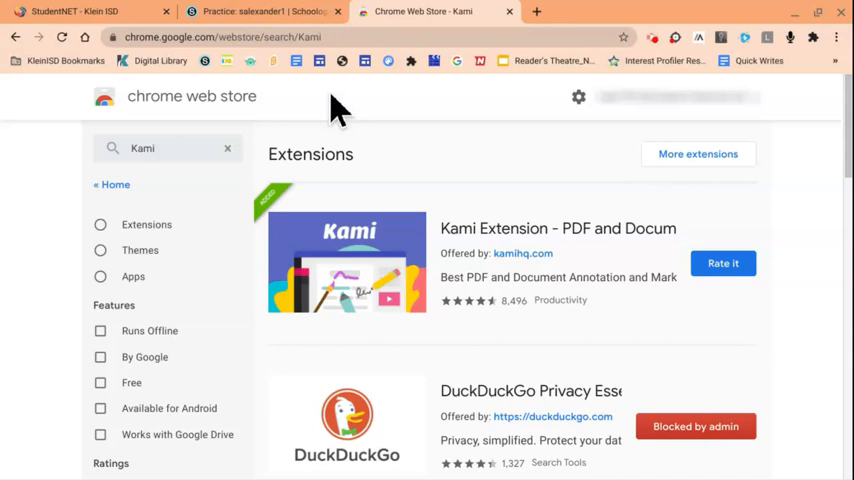
From the Schoology course page, open the High Flyer Kami Assignment's PDF in Kami
left_click(262, 12)
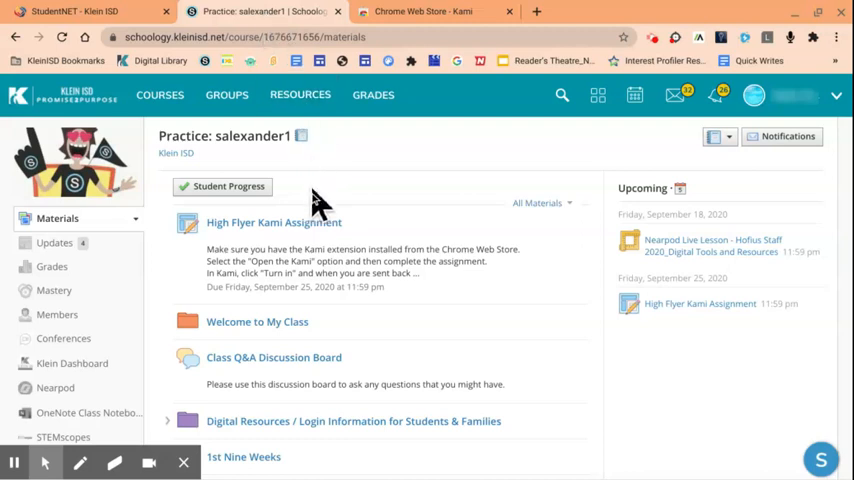
mouse_move(290, 230)
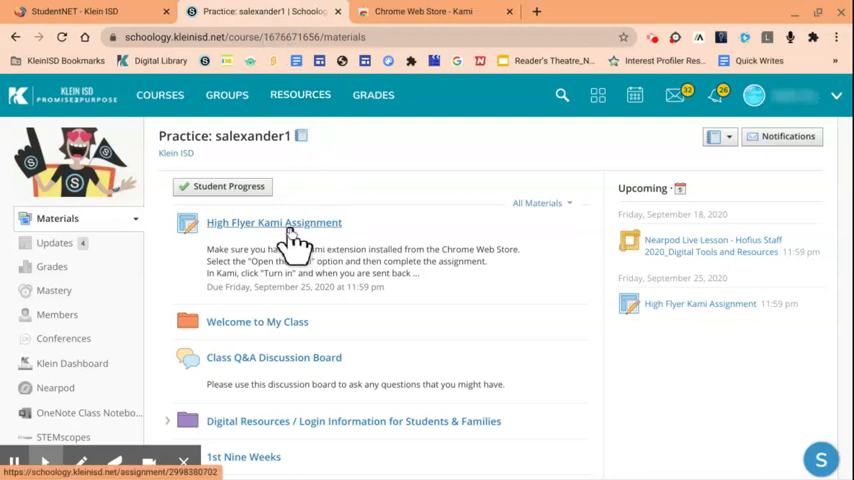
left_click(272, 222)
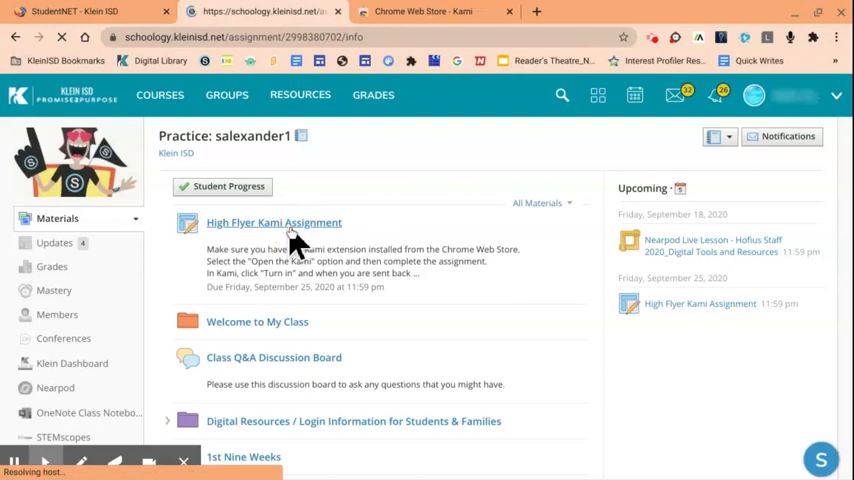
left_click(272, 222)
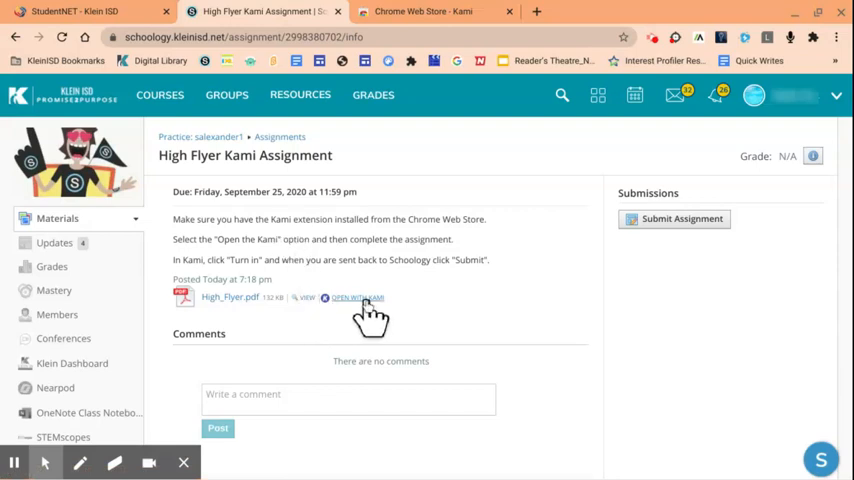
mouse_move(364, 320)
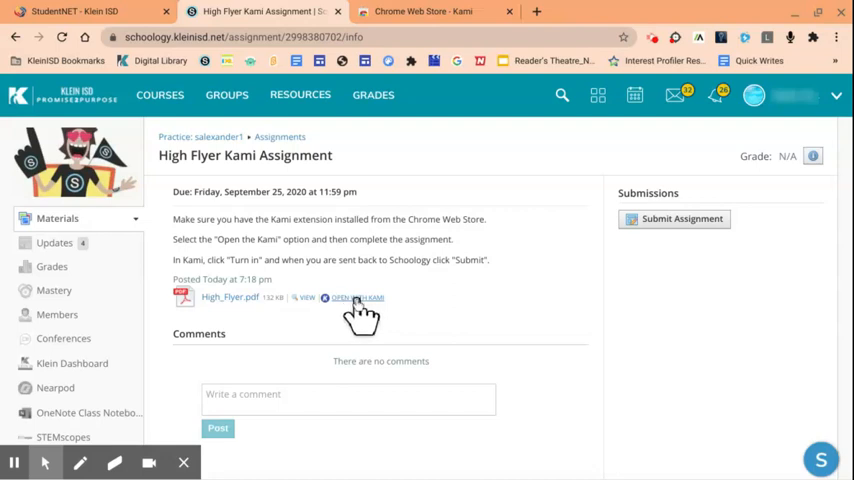
left_click(356, 296)
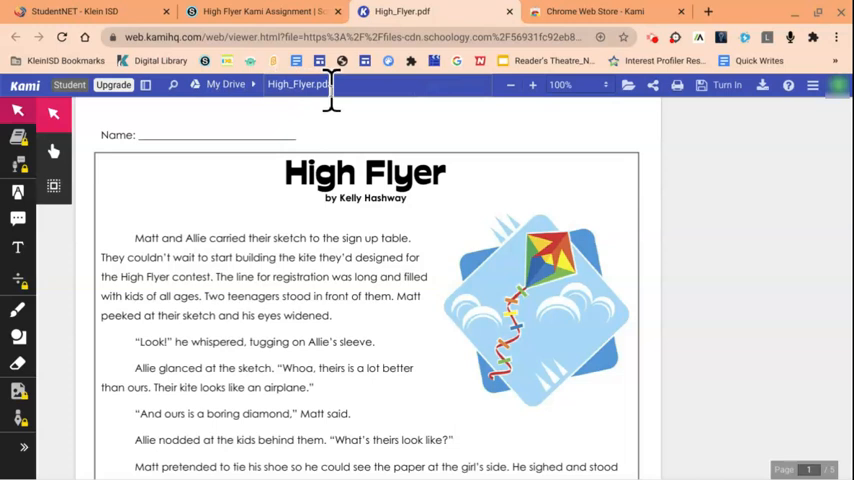
mouse_move(52, 116)
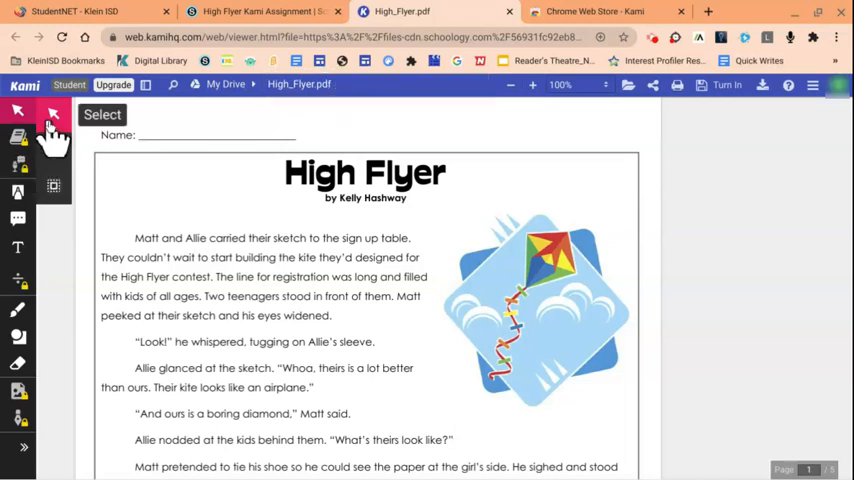
mouse_move(20, 192)
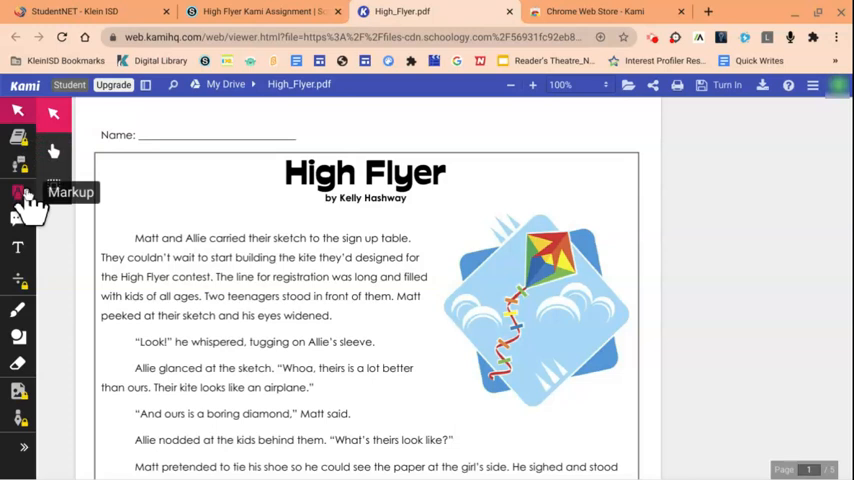
mouse_move(18, 222)
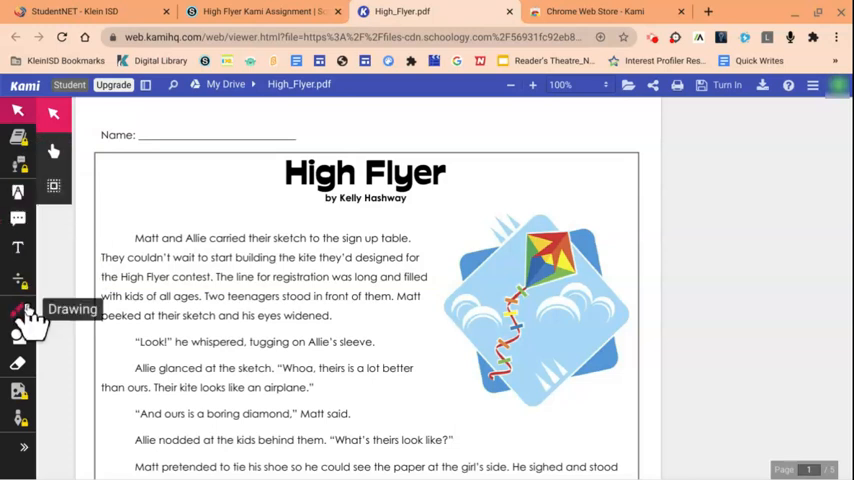
mouse_move(18, 364)
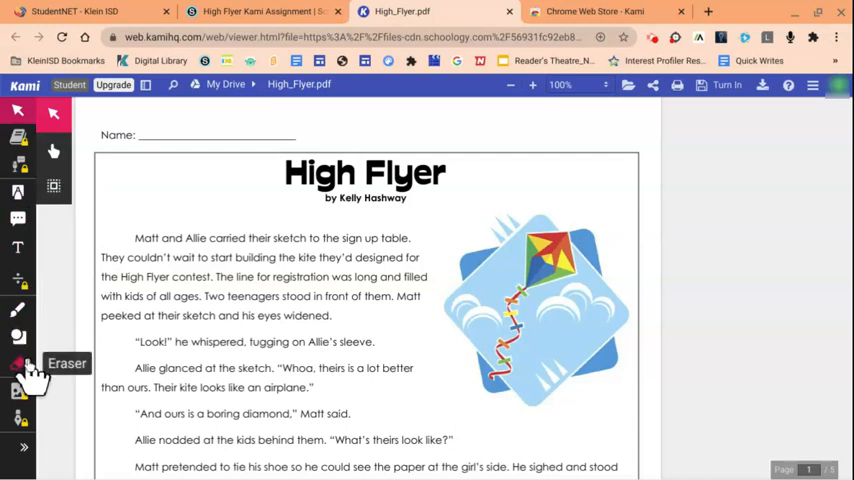
mouse_move(56, 290)
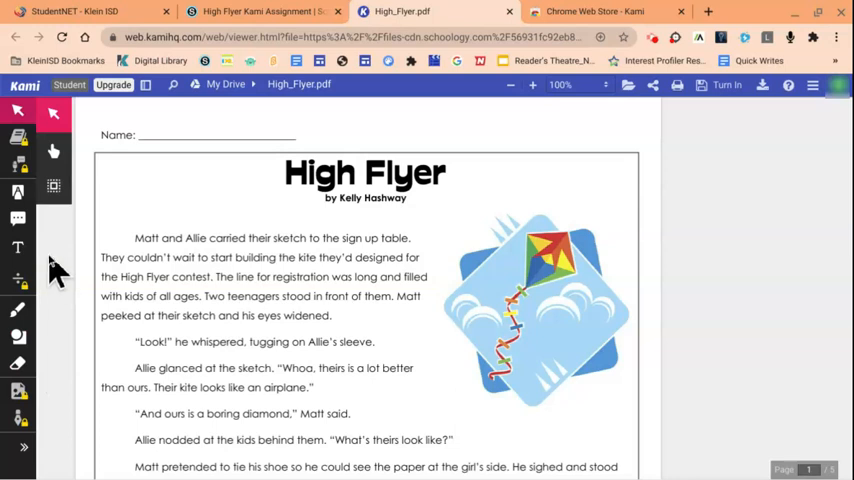
Start a text note on the High Flyer page with Kami's Text tool
left_click(16, 246)
type("I like this author")
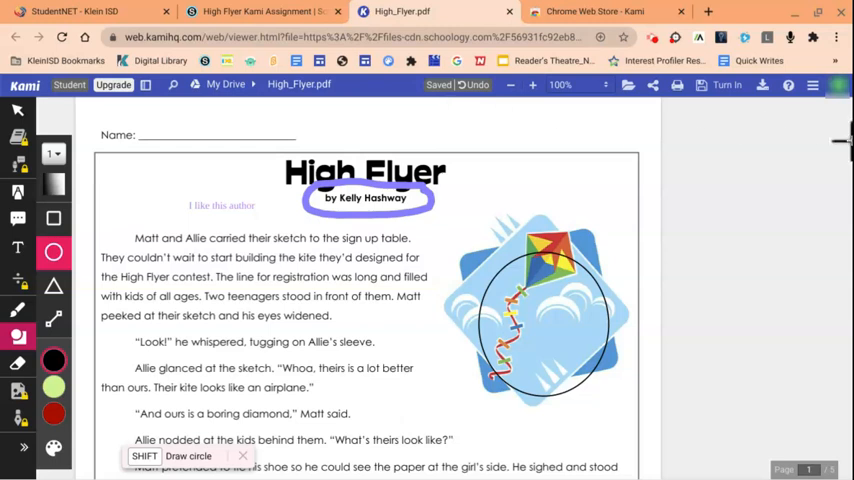
Turn in the annotated High Flyer PDF from Kami, bringing up Schoology's upload dialog
left_click(728, 84)
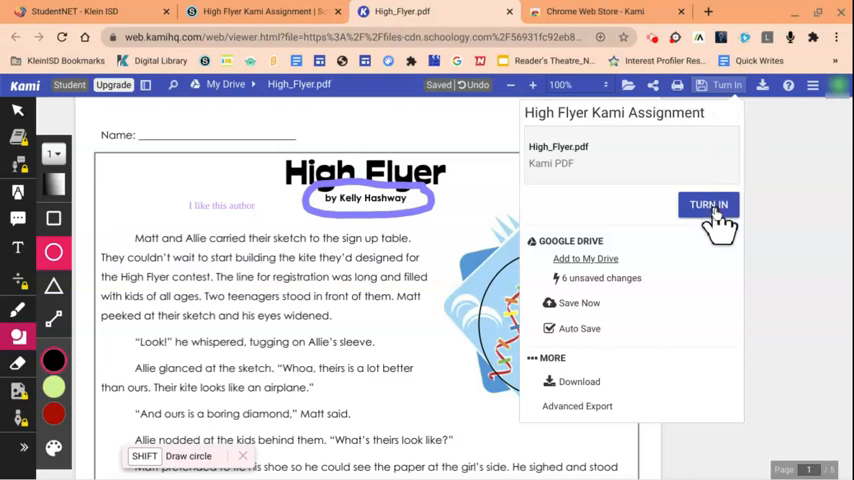
left_click(708, 204)
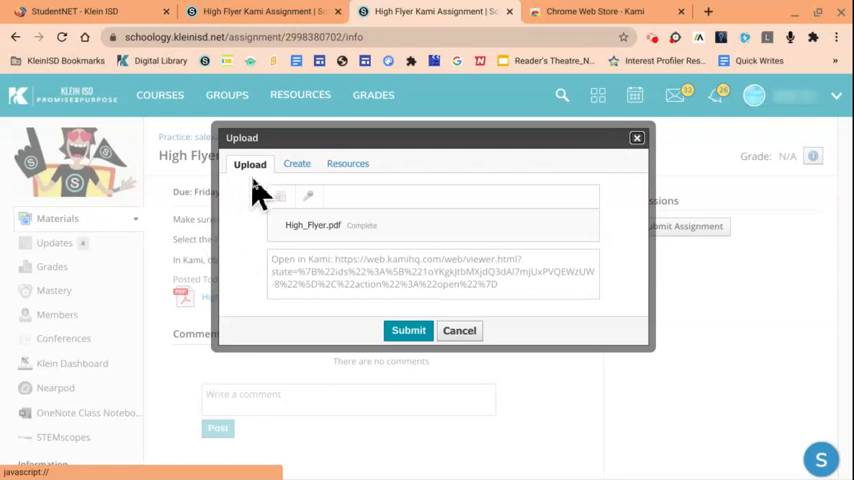
mouse_move(278, 256)
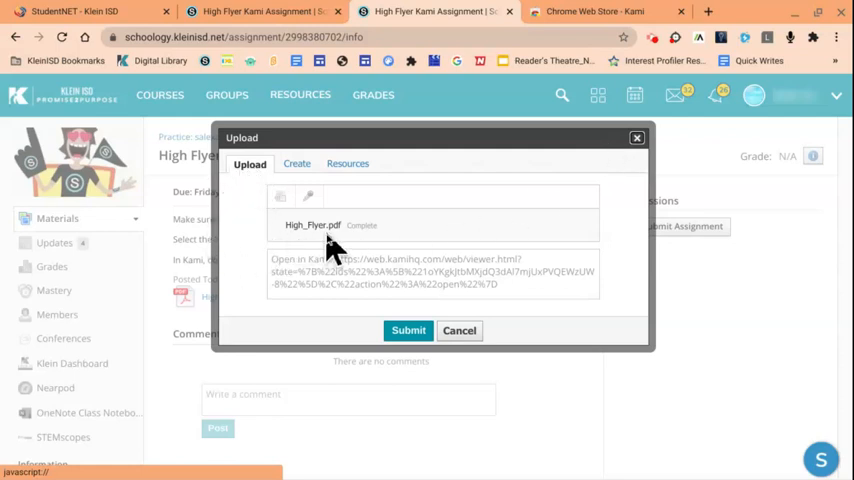
Submit High_Flyer.pdf in Schoology's upload dialog as the assignment submission
left_click(408, 330)
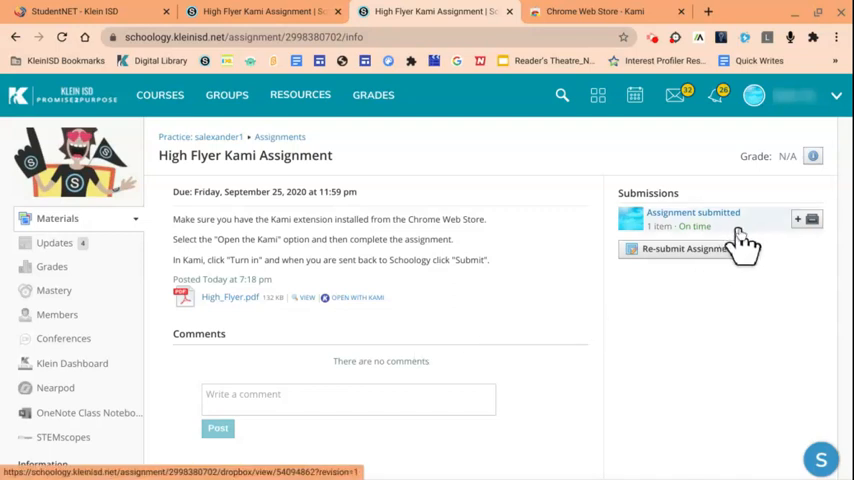
mouse_move(790, 296)
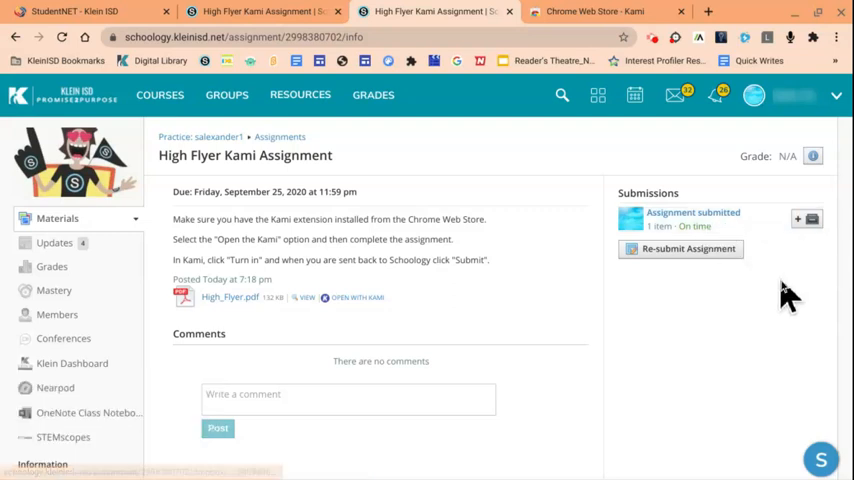
mouse_move(692, 216)
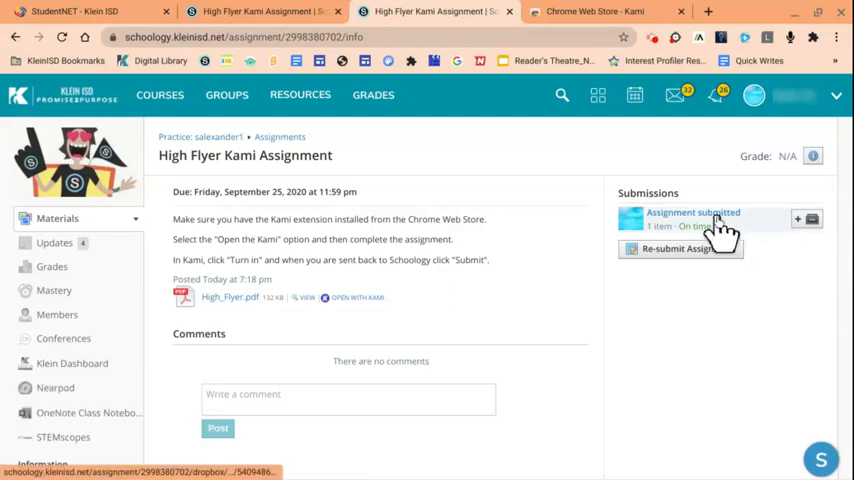
View the submitted High Flyer work via the Assignment submitted link
left_click(692, 218)
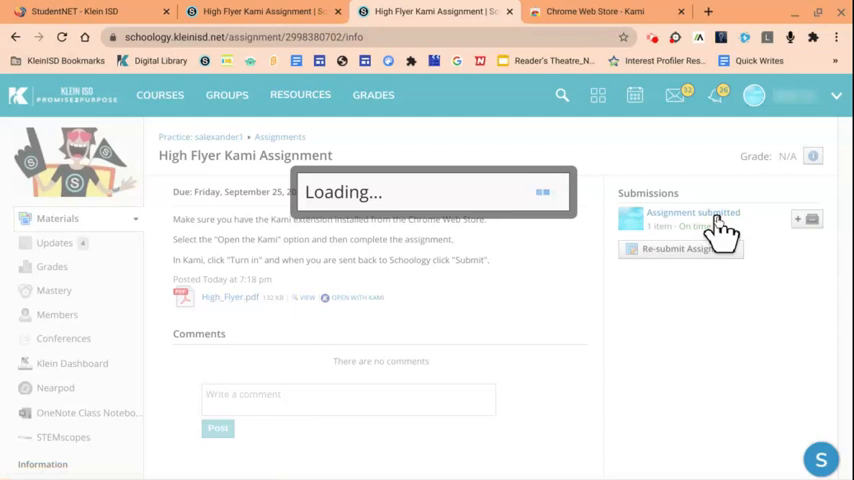